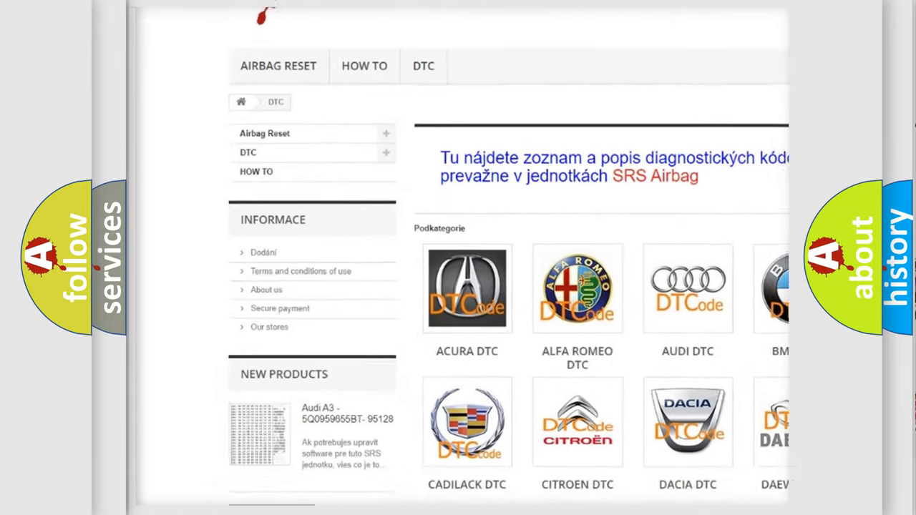
pyautogui.scroll(-3)
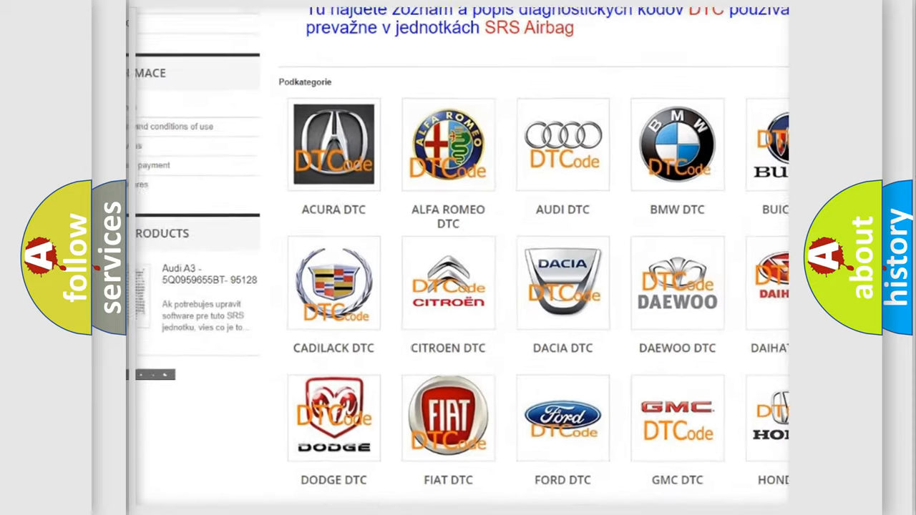
pyautogui.scroll(-3)
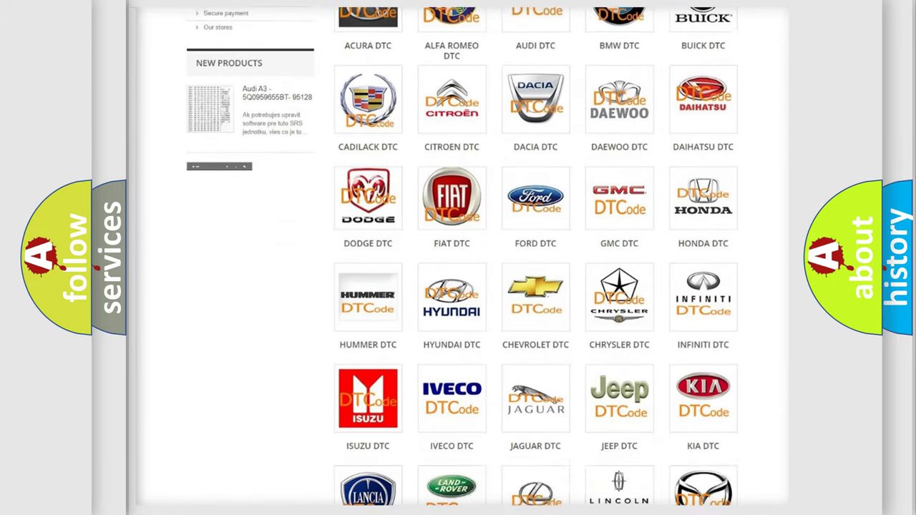
pyautogui.scroll(-3)
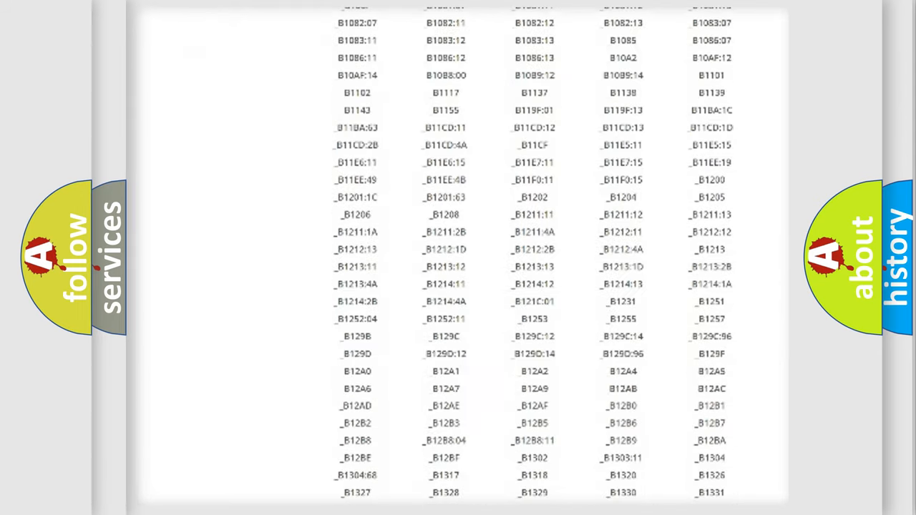
pyautogui.scroll(-3)
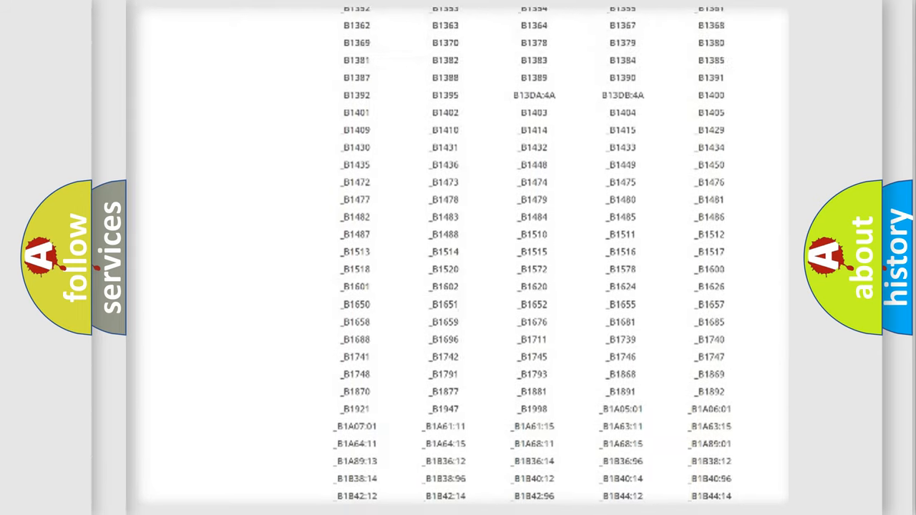